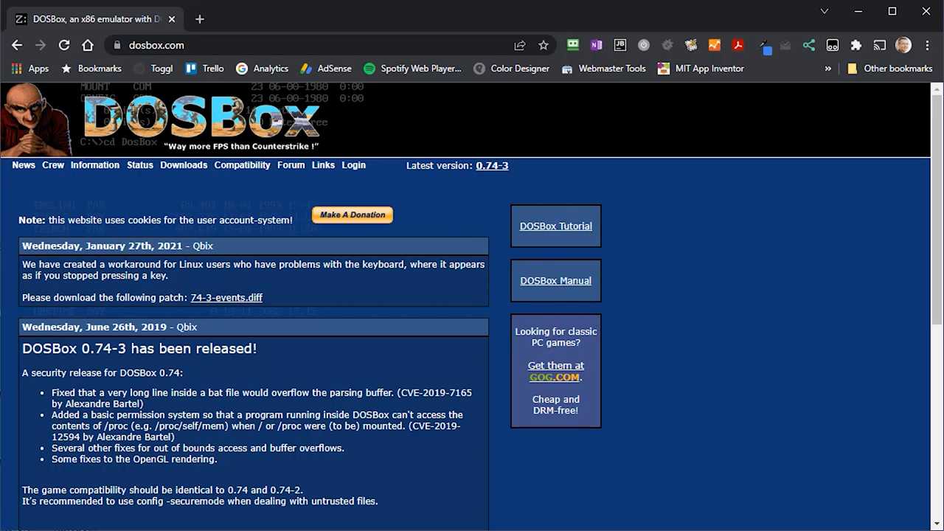
pyautogui.moveTo(578, 257)
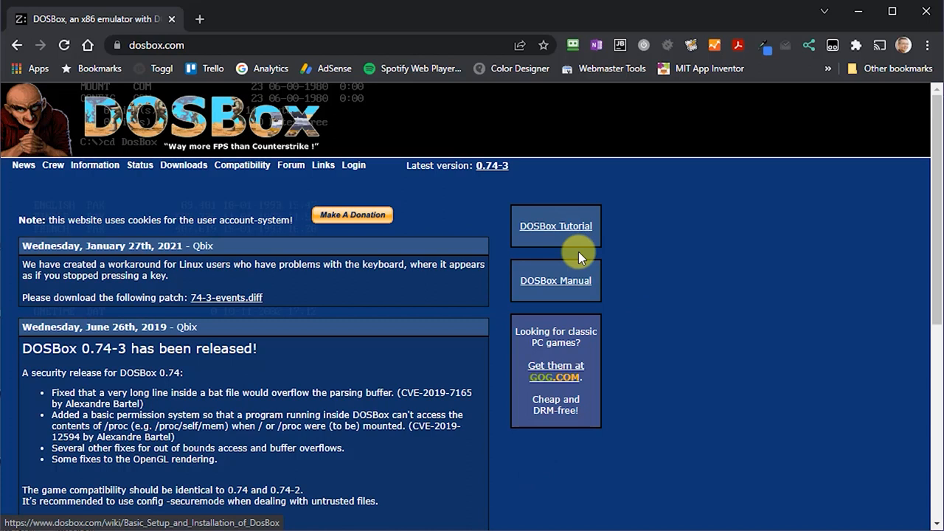
pyautogui.moveTo(465, 367)
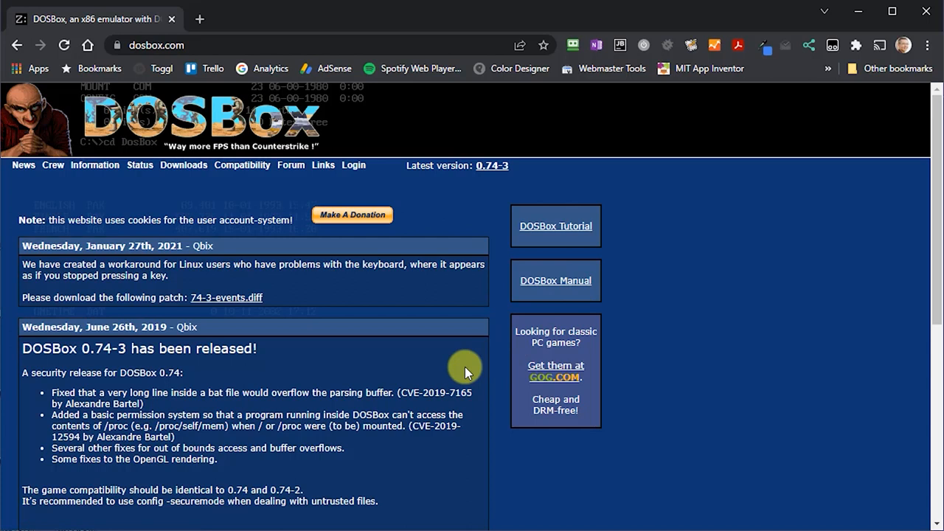
pyautogui.moveTo(242, 165)
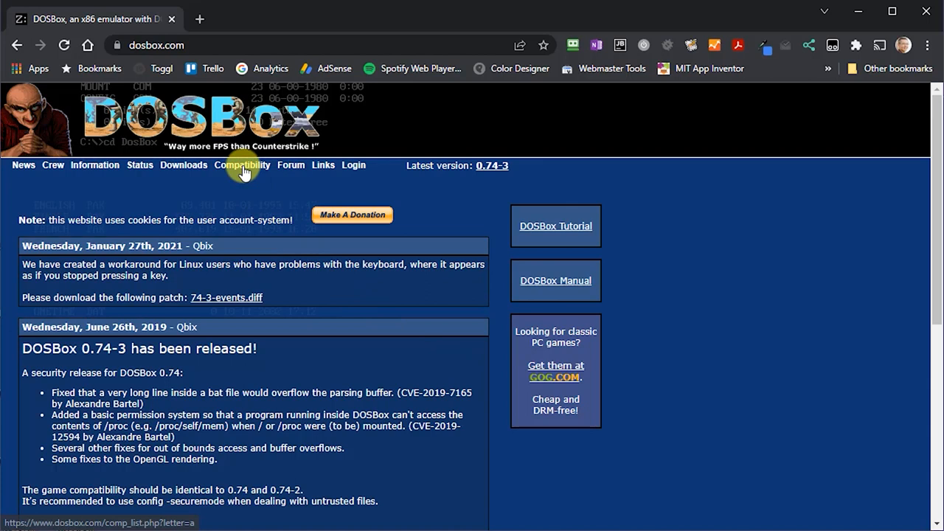
# Step: View the DOSBox compatibility list of games starting with A, with support status bars
pyautogui.click(242, 165)
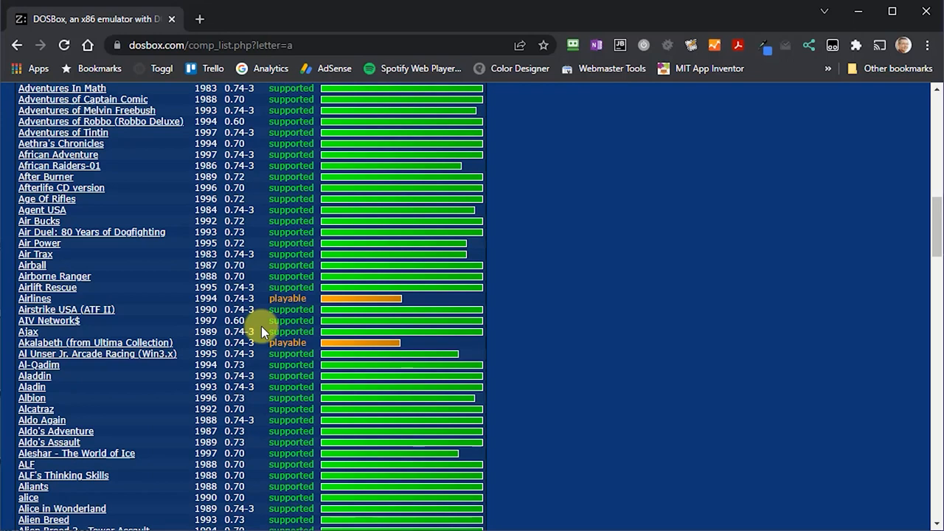
pyautogui.scroll(-3)
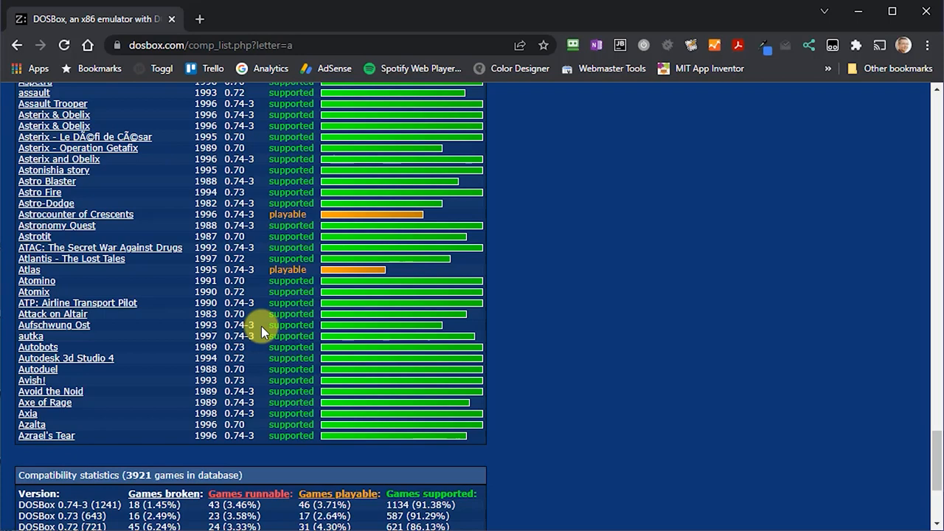
pyautogui.scroll(3)
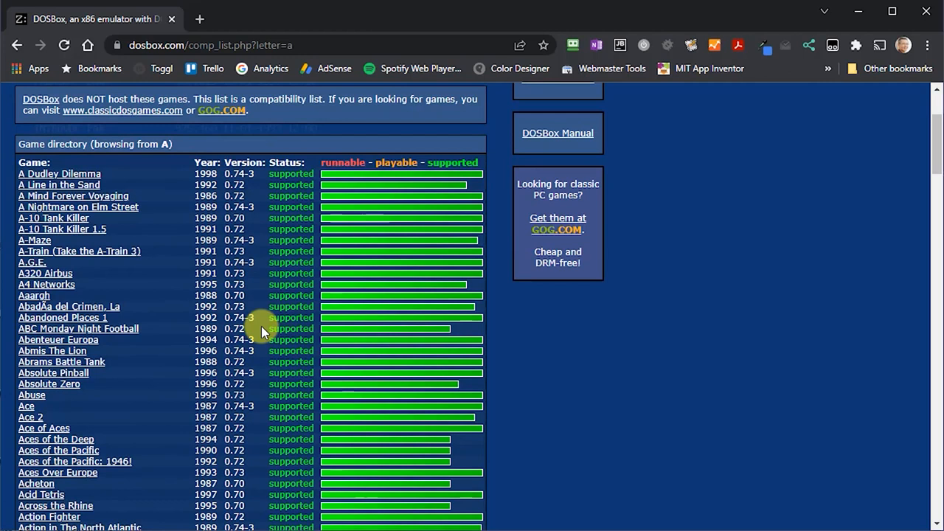
pyautogui.scroll(3)
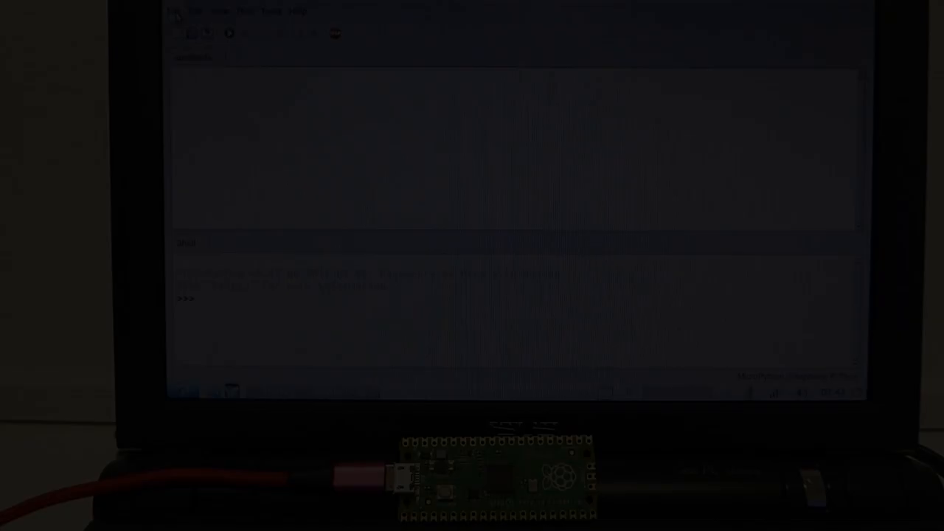
# Step: Show Thonny's recent files list with blink.py and test.py
pyautogui.click(175, 10)
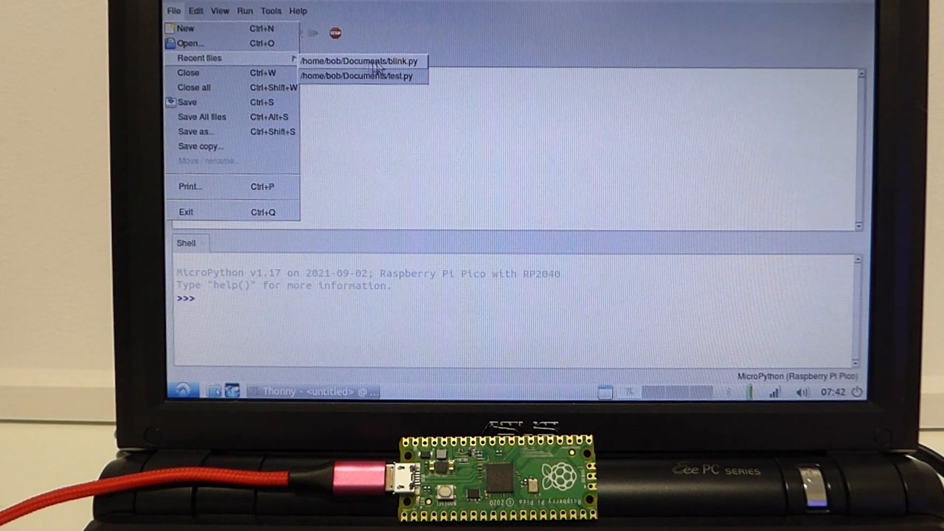
pyautogui.click(361, 62)
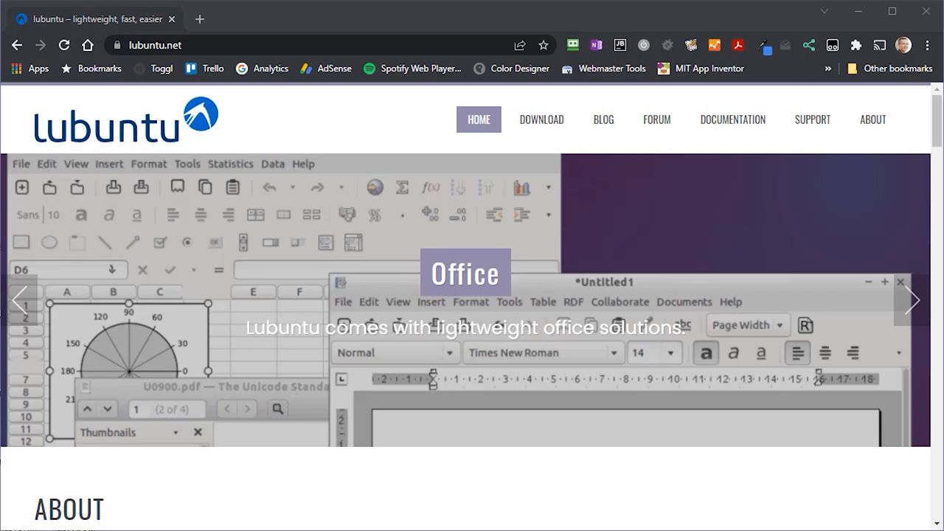
# Step: Reach the Get Lubuntu downloads page and the lubuntu Desktop 64-bit image link
pyautogui.click(914, 301)
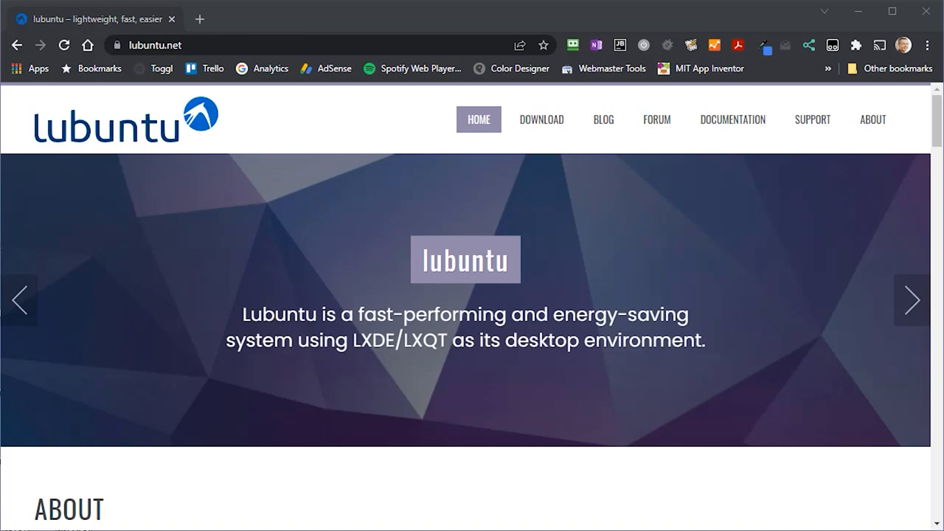
pyautogui.click(542, 120)
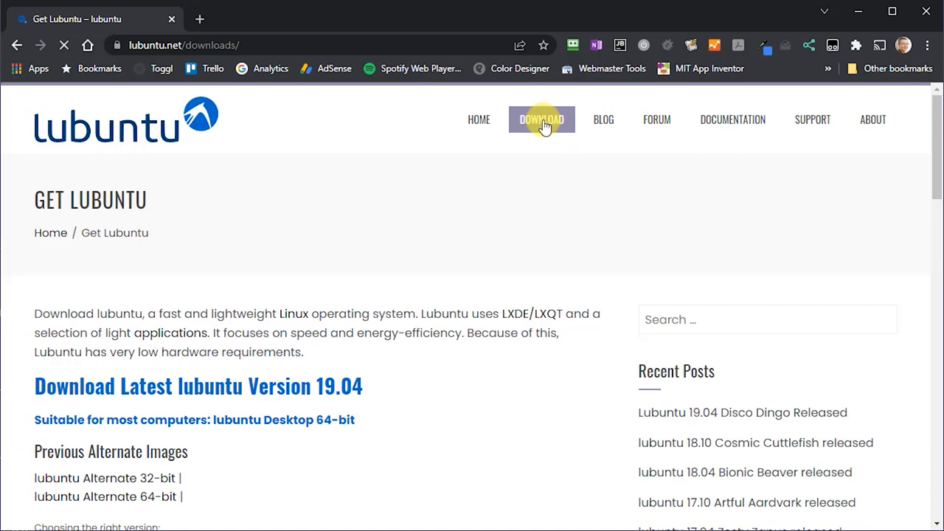
pyautogui.scroll(-3)
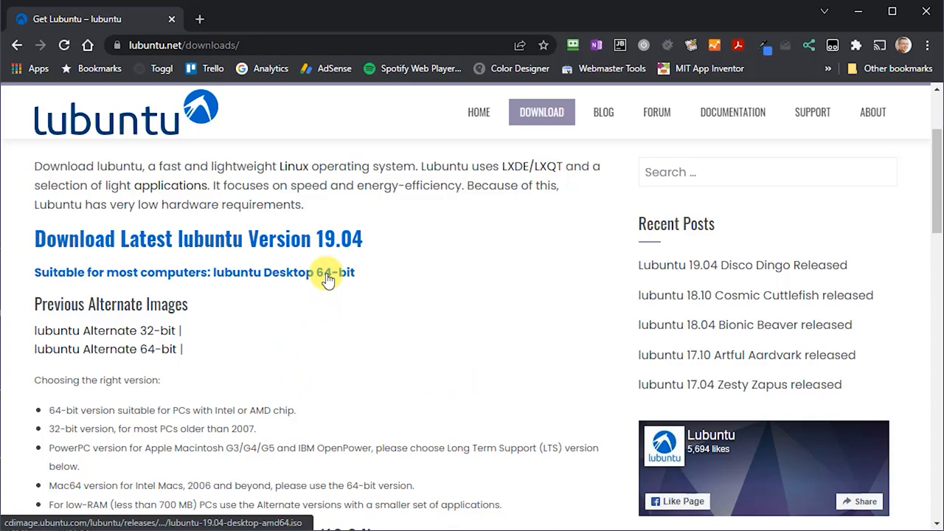